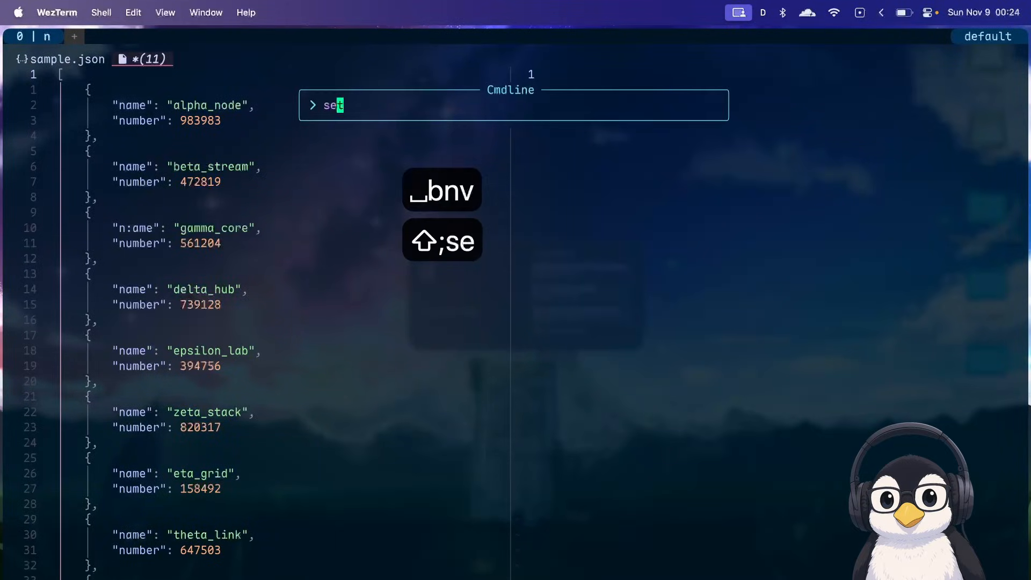
Set nowrapscan and search /nu to land on the first number key, 983983
{"action": "type", "text": "nowrapscan"}
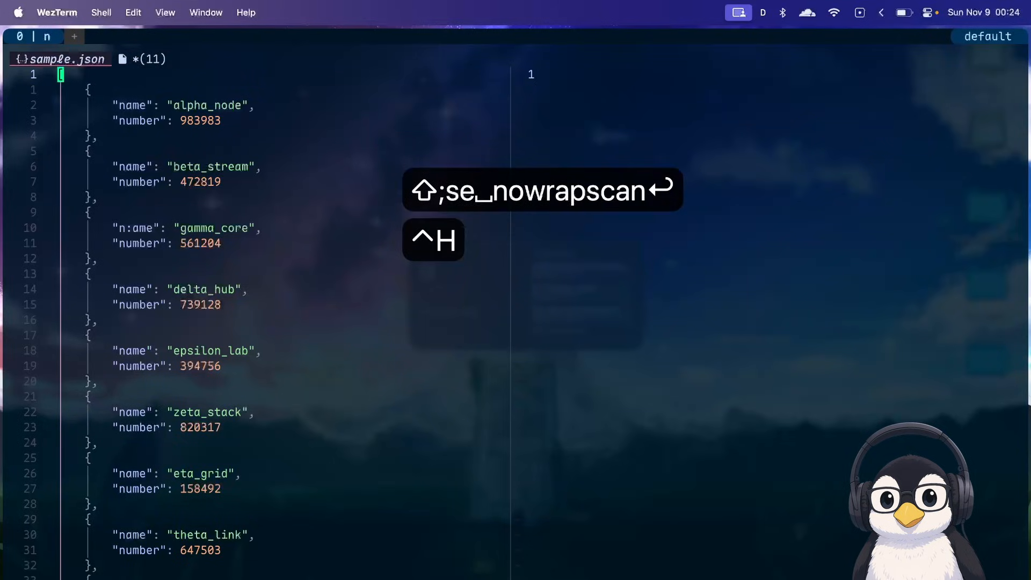
{"action": "type", "text": "/nu"}
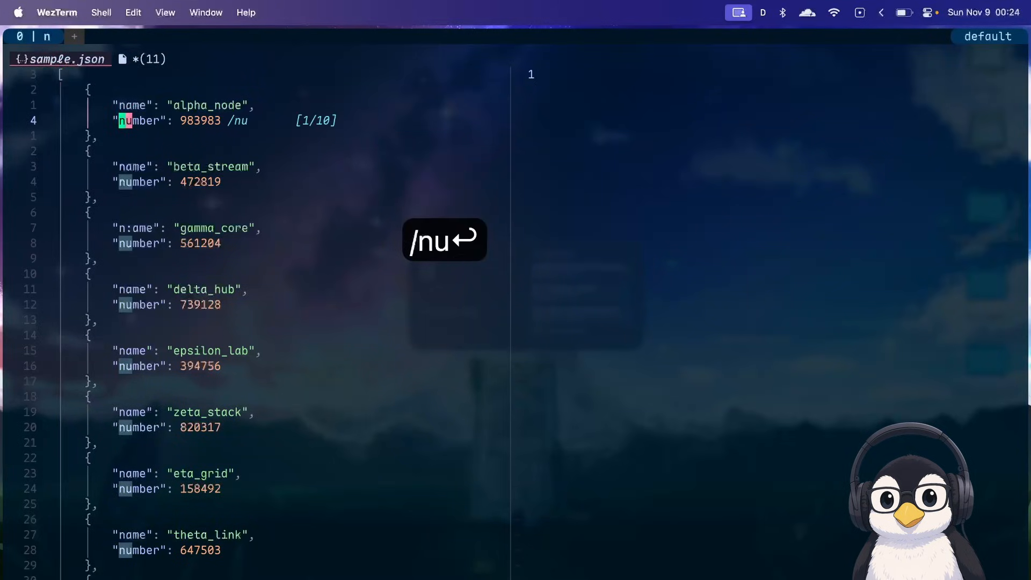
{"action": "key", "text": "Enter"}
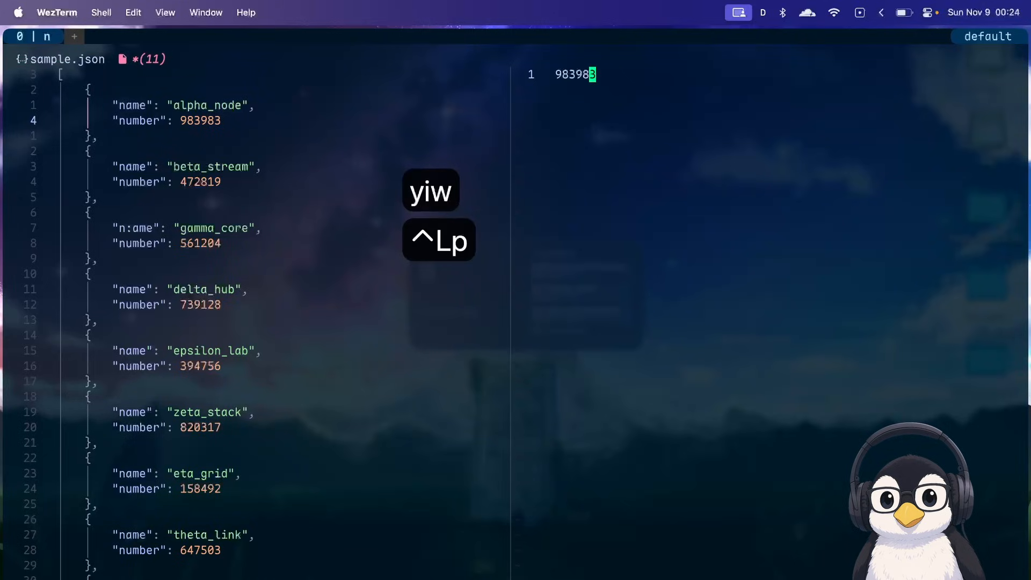
Append a comma after 983983, move to beta_stream's 472819, and end the macro recording
{"action": "type", "text": "a,"}
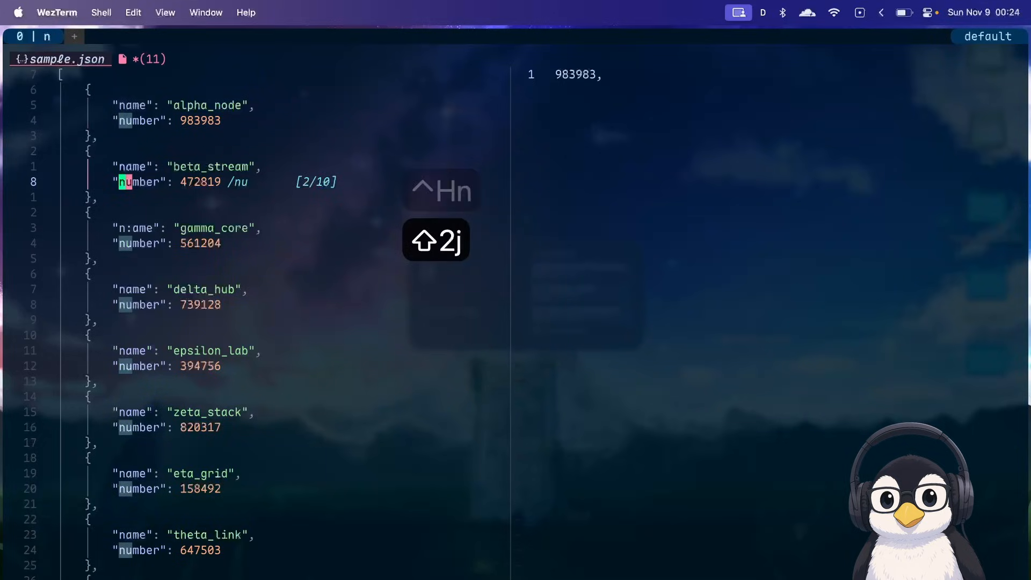
{"action": "key", "text": "q"}
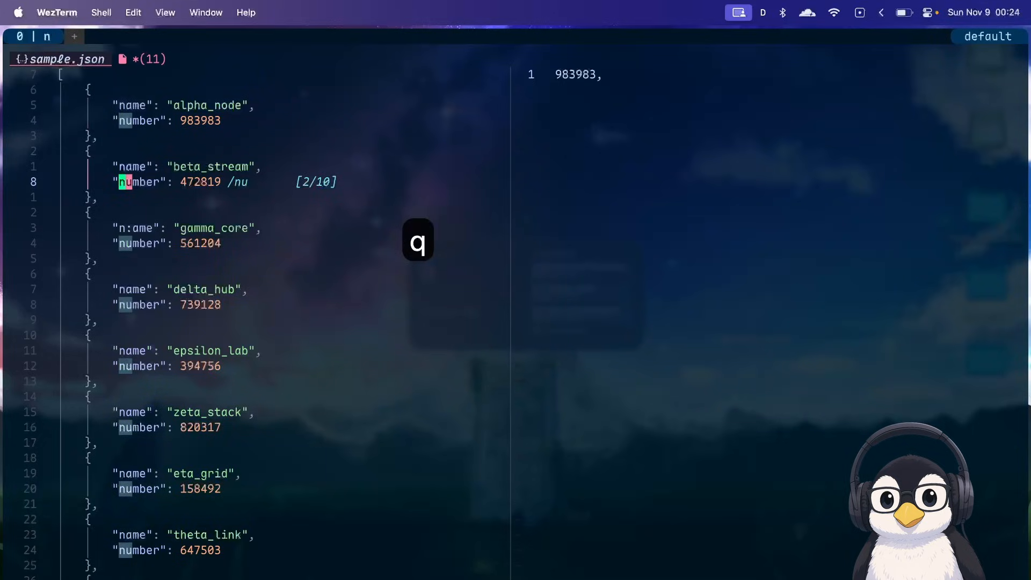